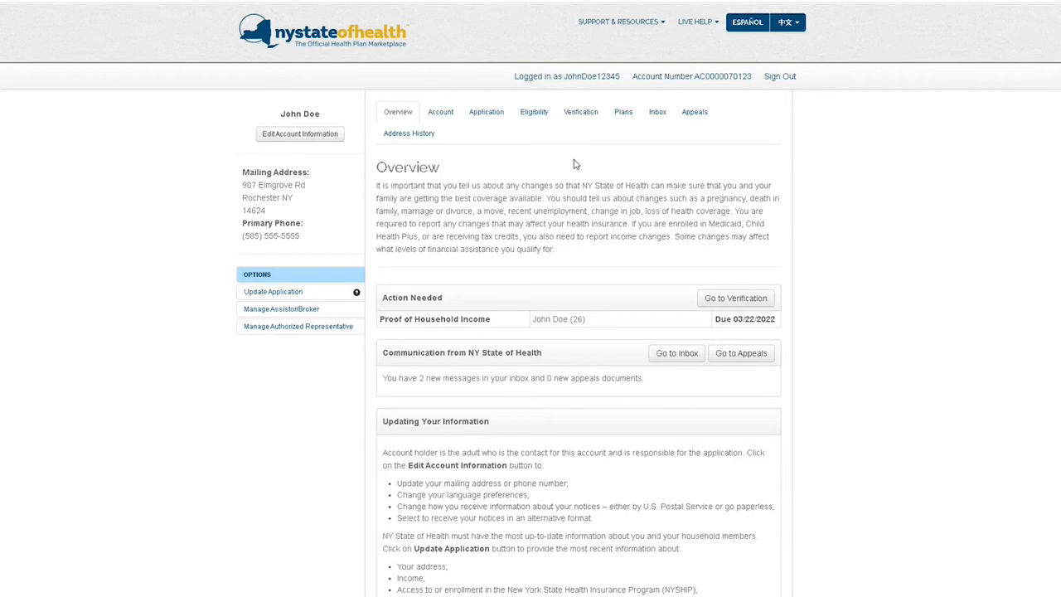
- Review the Eligibility Determination results showing $35,000 income and a $164.43 monthly maximum tax credit
click(534, 112)
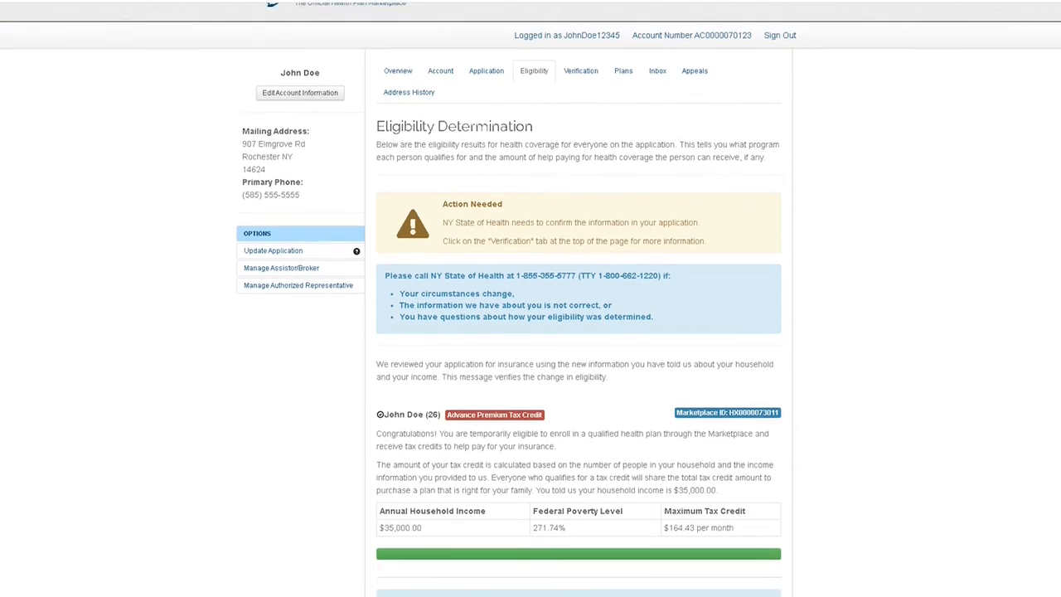
scroll(down, 3)
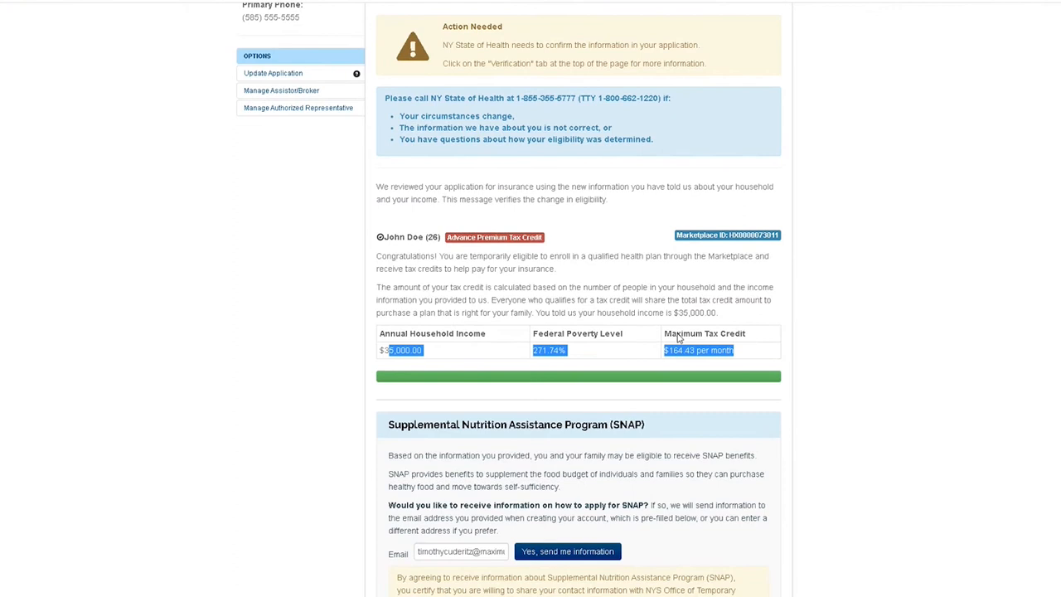
scroll(up, 3)
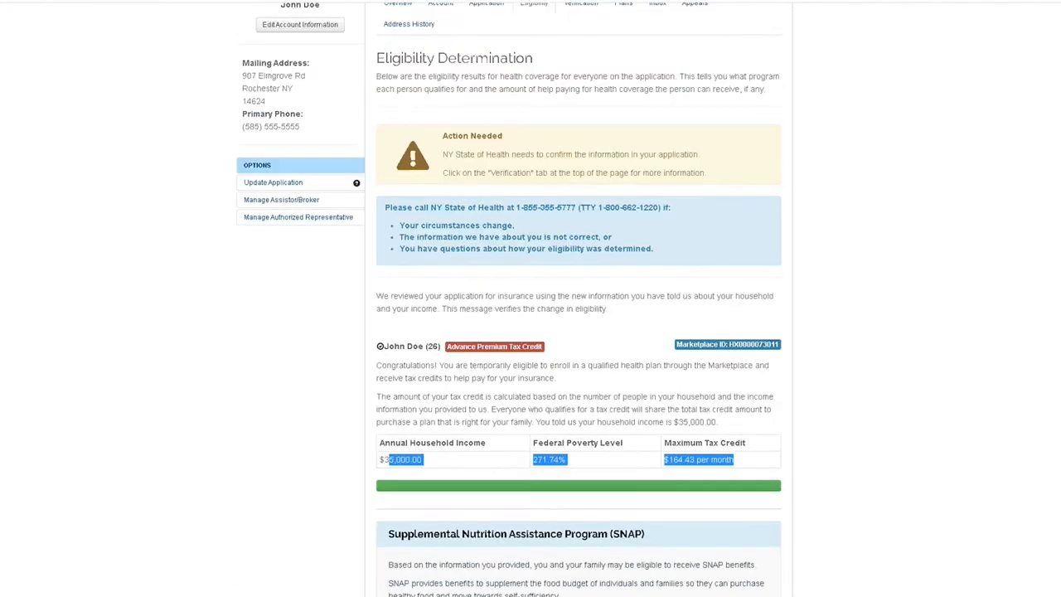
scroll(up, 3)
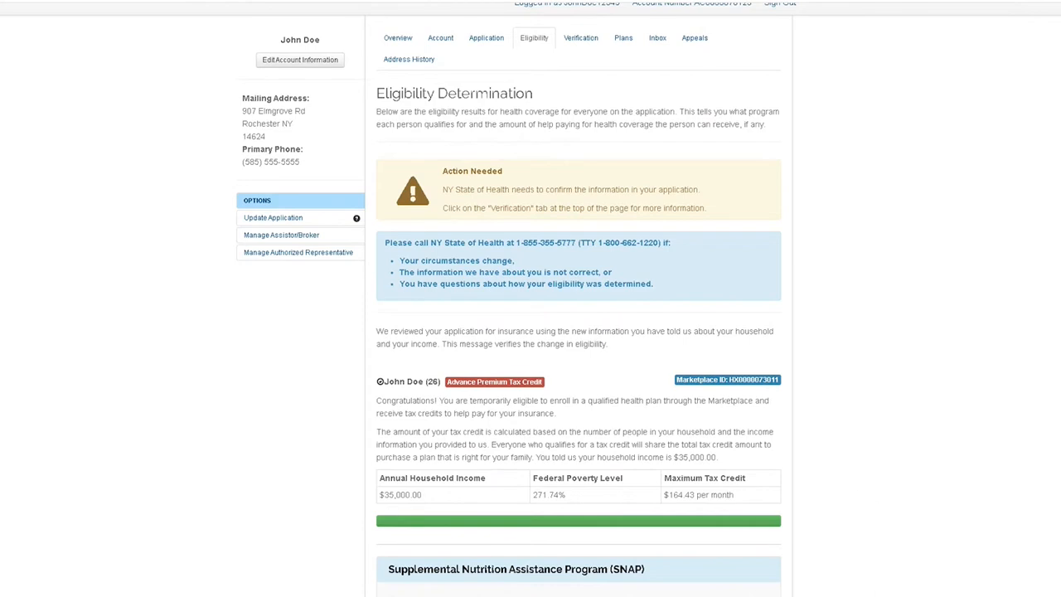
- Resume John Doe's in-progress enrollment from Plans and start an individual plan search
click(622, 37)
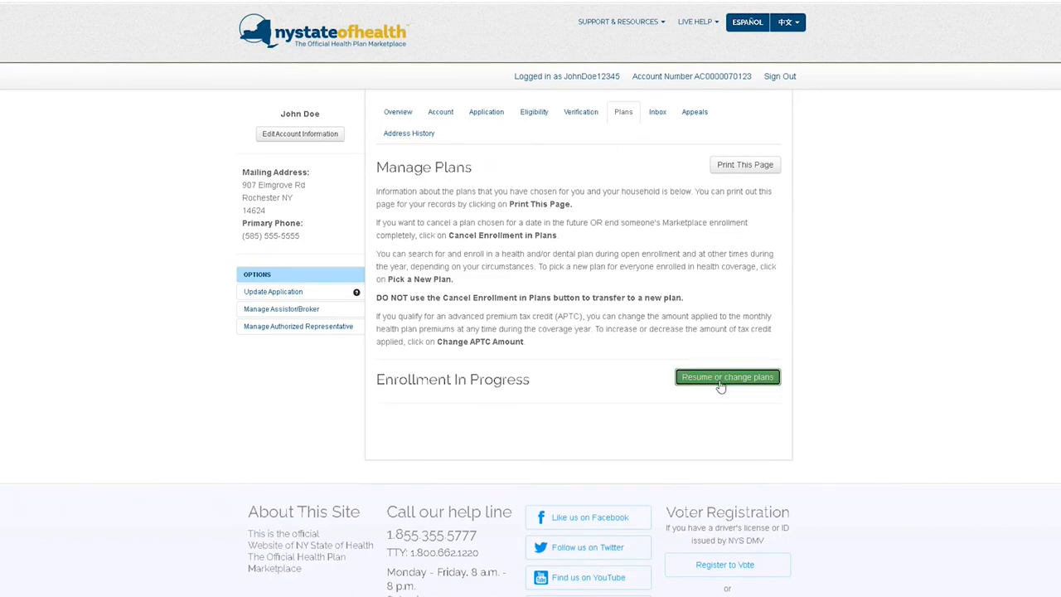
click(728, 378)
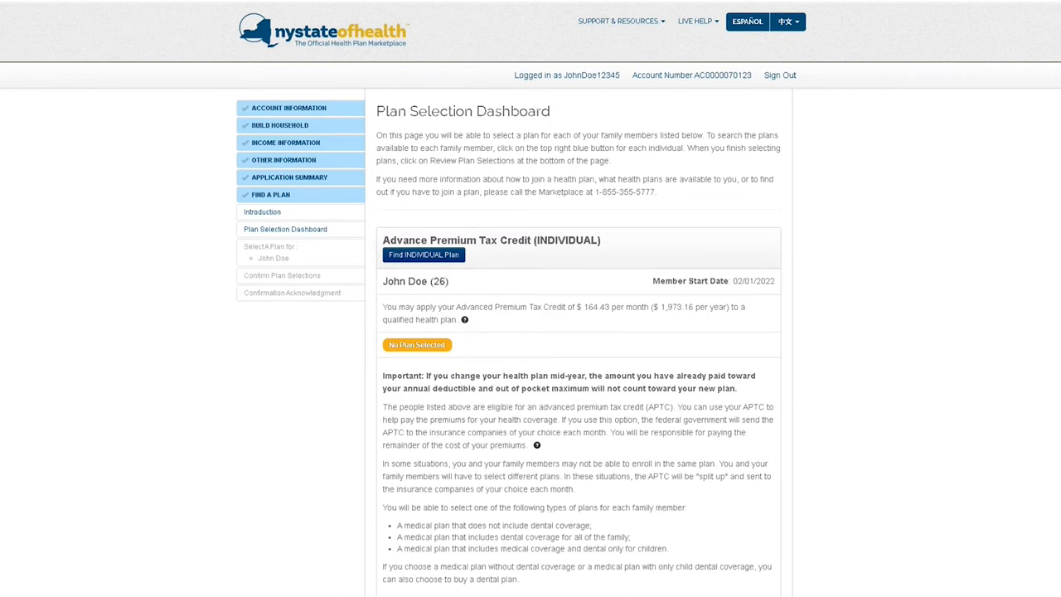
scroll(down, 3)
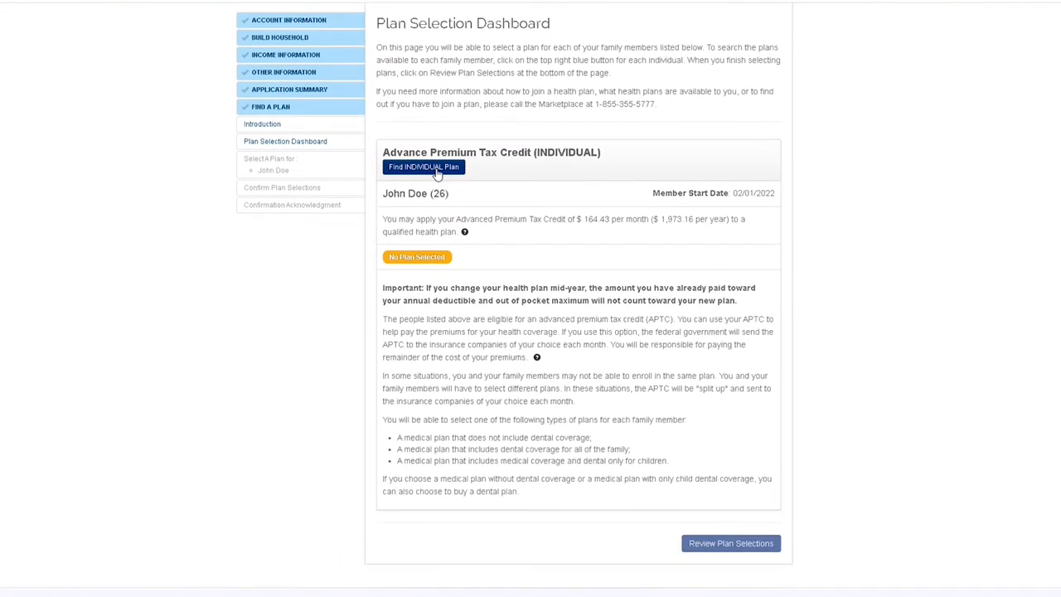
click(424, 167)
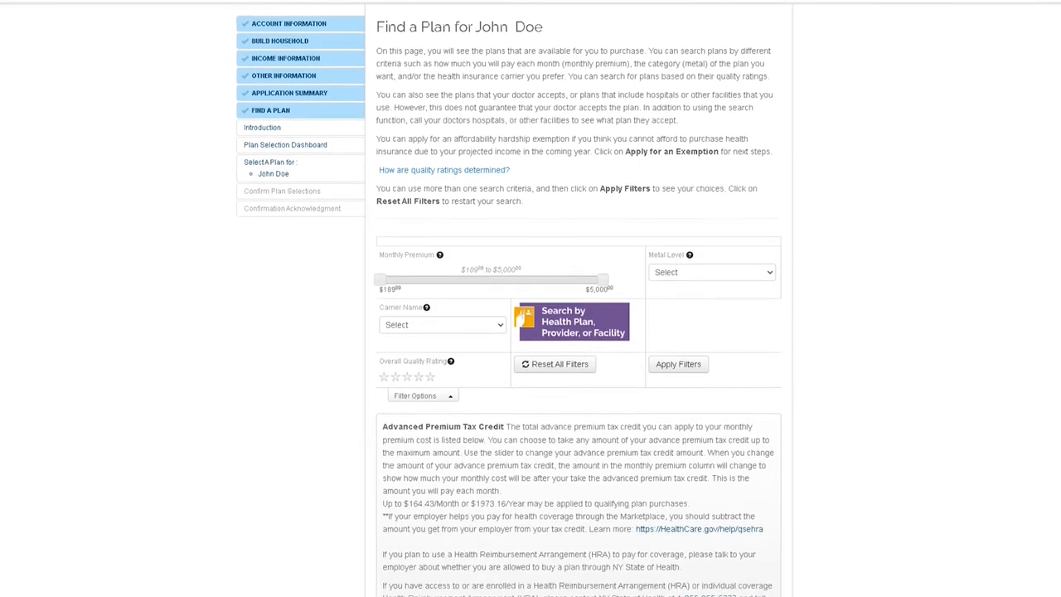
click(712, 272)
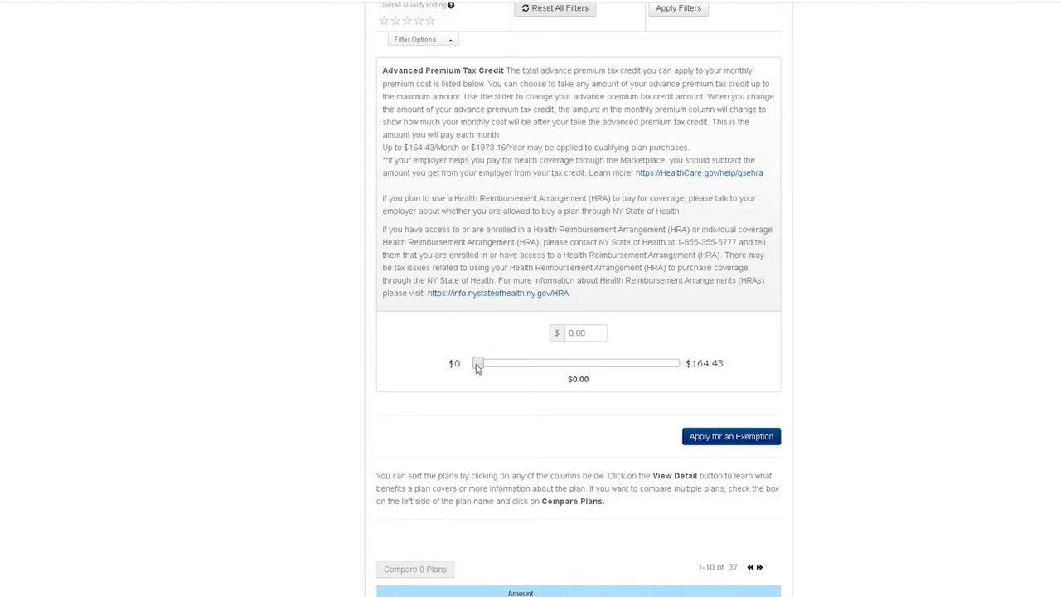
mouse_move(540, 373)
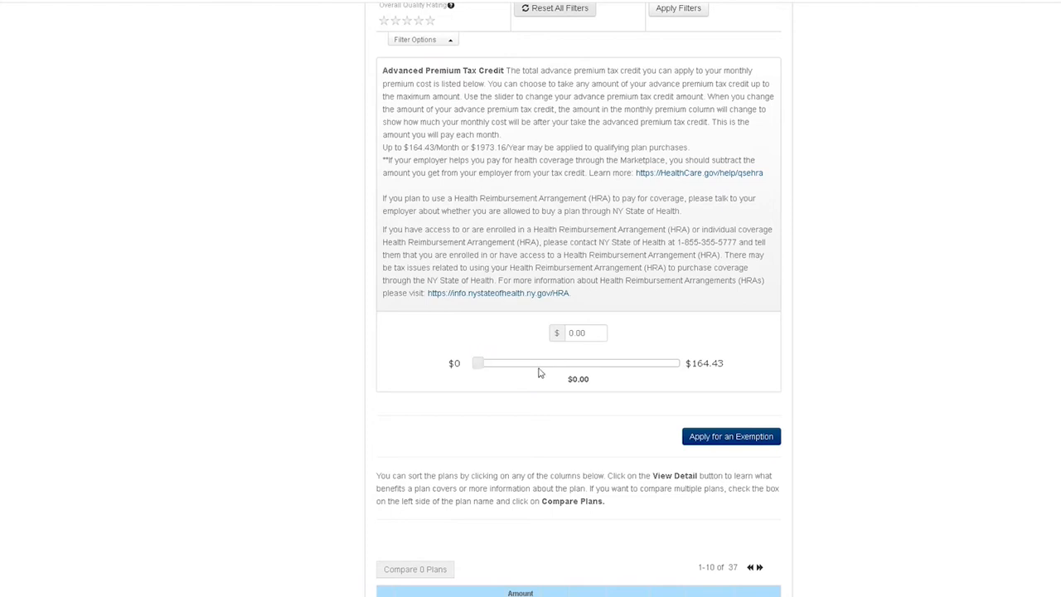
mouse_move(664, 375)
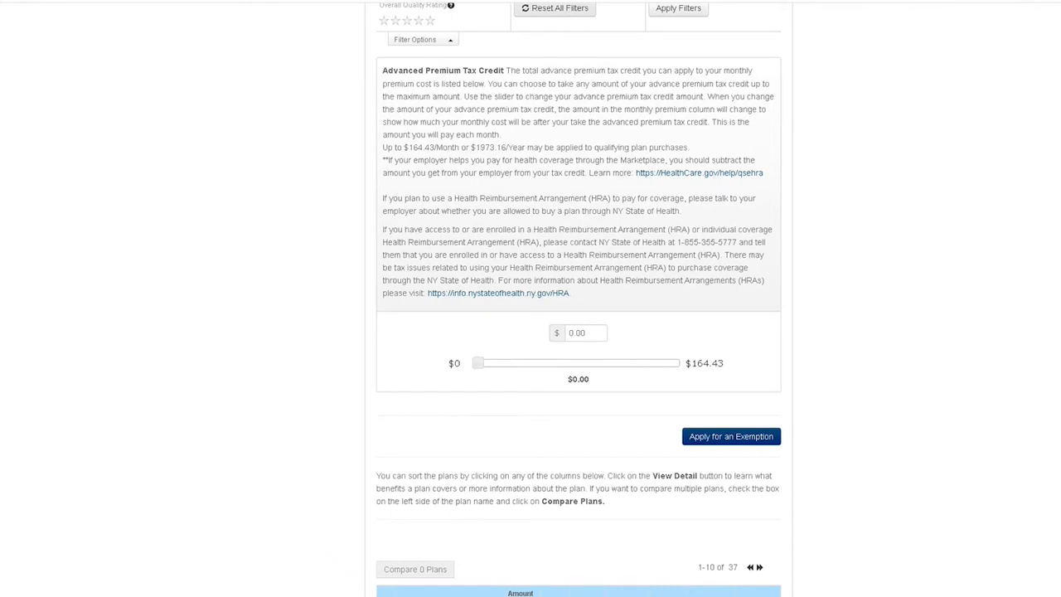
scroll(down, 3)
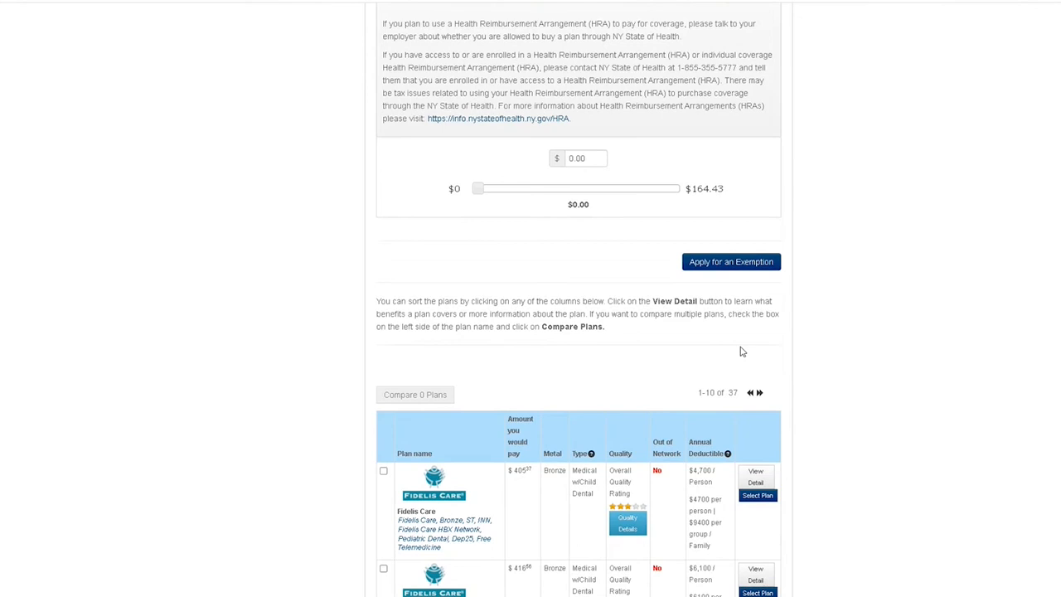
mouse_move(529, 477)
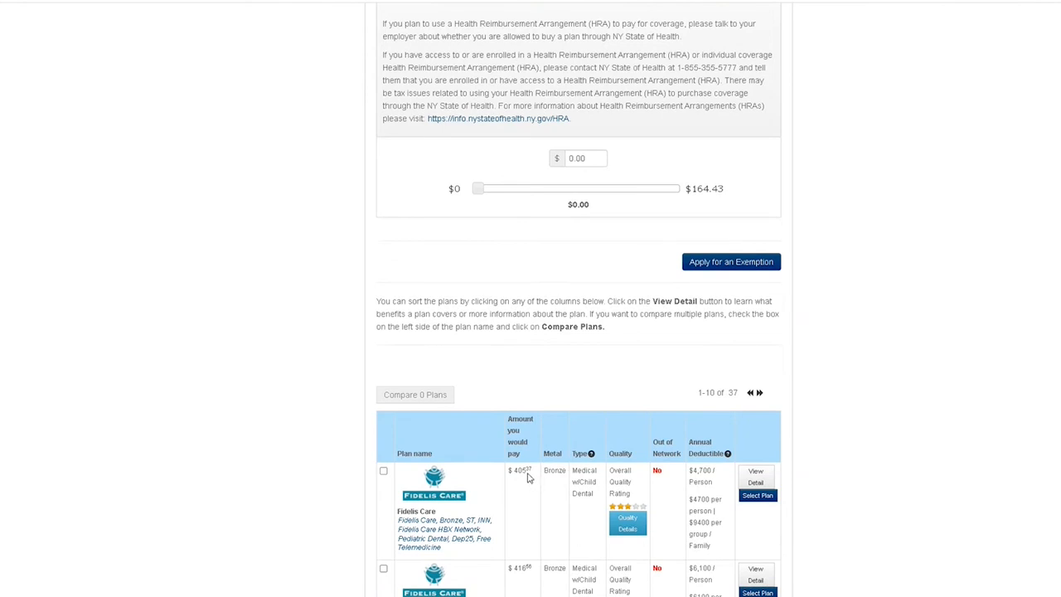
mouse_move(531, 478)
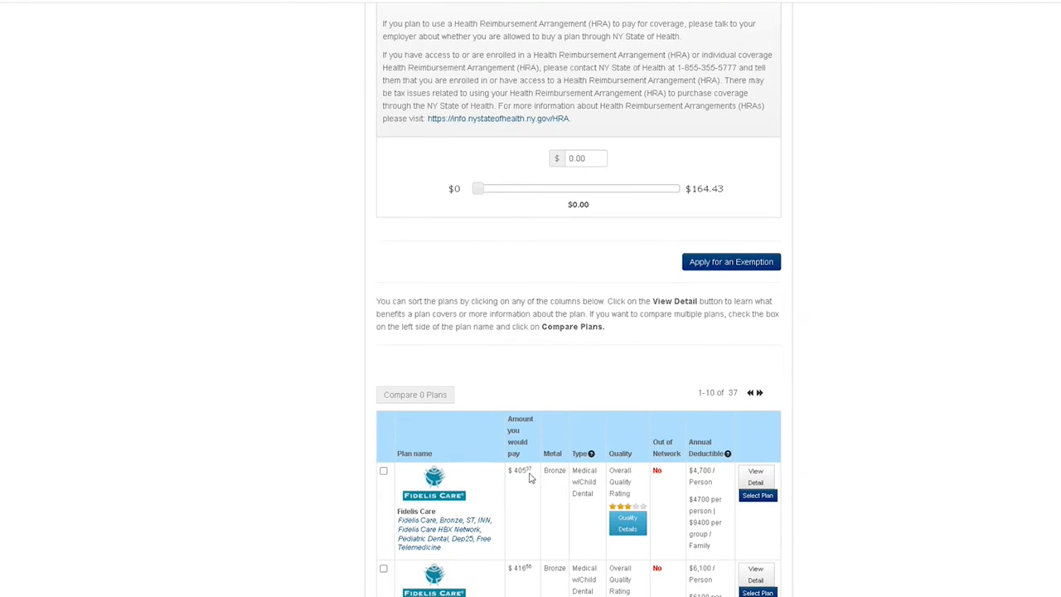
- Set the Advance Premium Tax Credit slider to the full $164.43, making Fidelis Care Bronze $240.94
drag(478, 188, 529, 188)
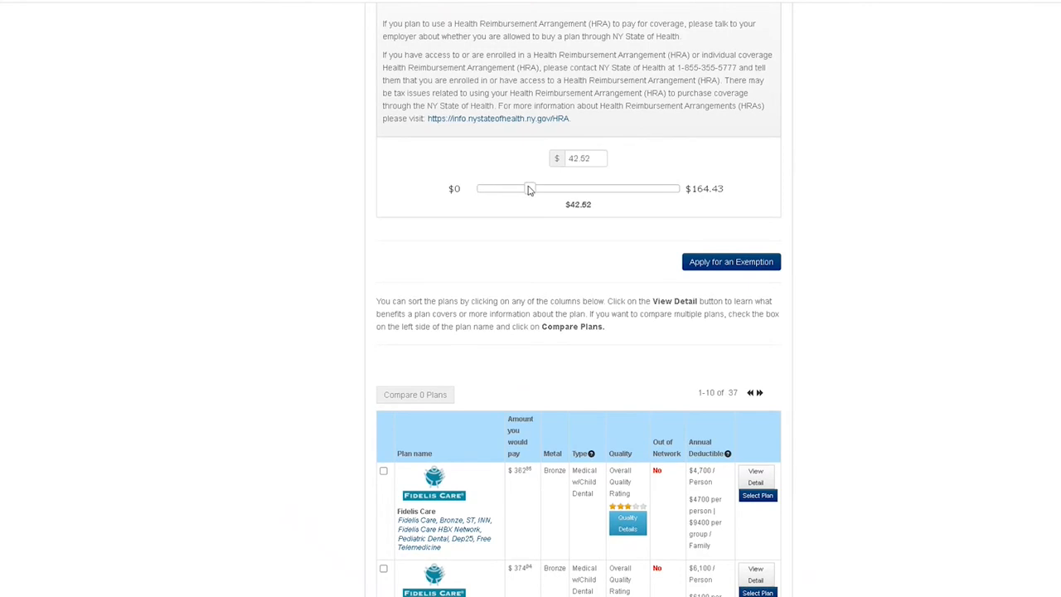
drag(530, 189, 599, 188)
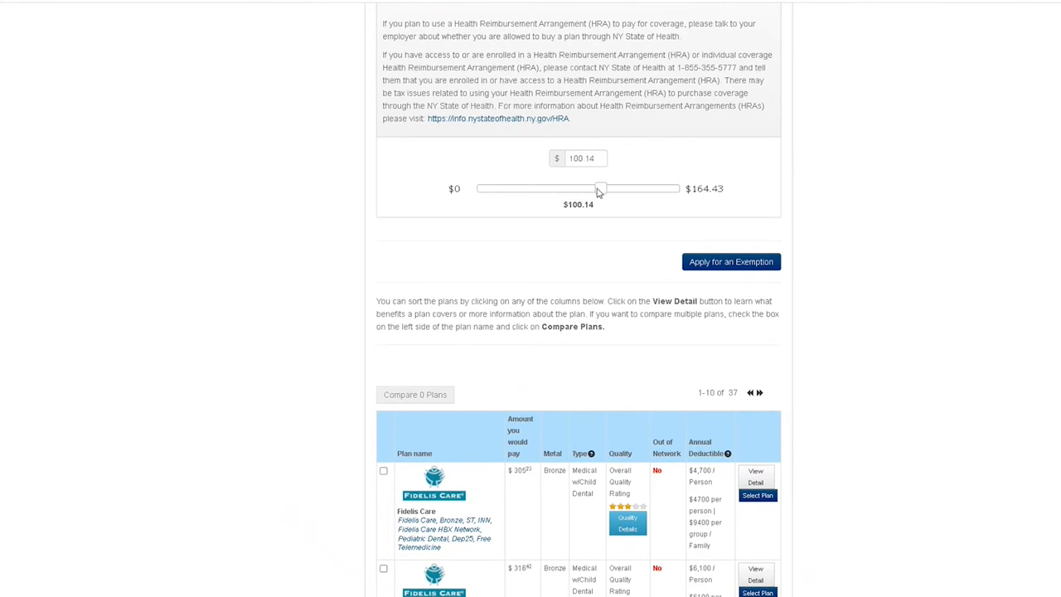
drag(599, 189, 680, 189)
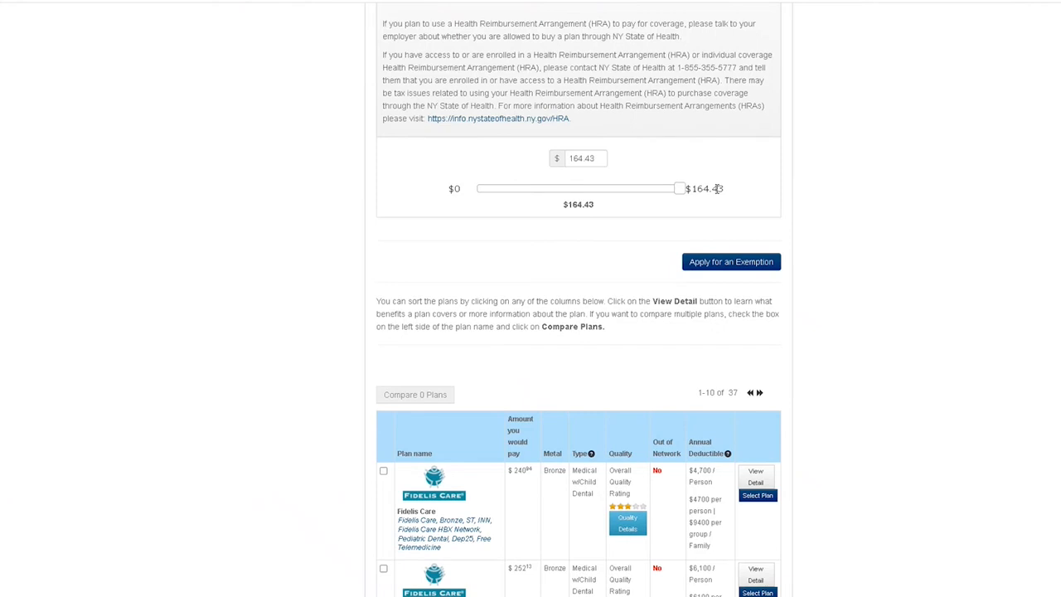
drag(679, 188, 630, 188)
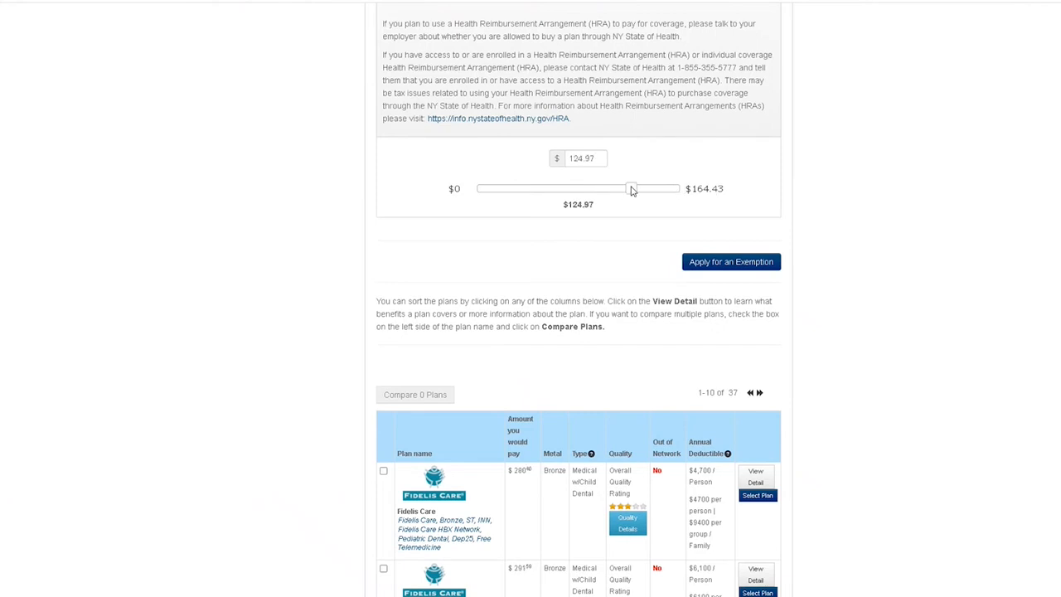
drag(630, 188, 680, 188)
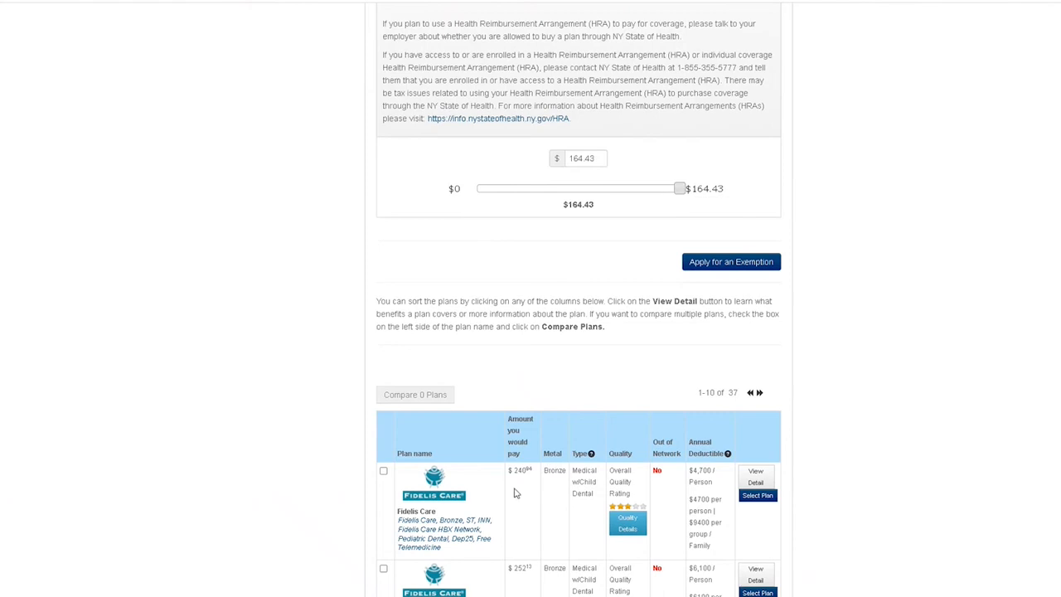
mouse_move(528, 488)
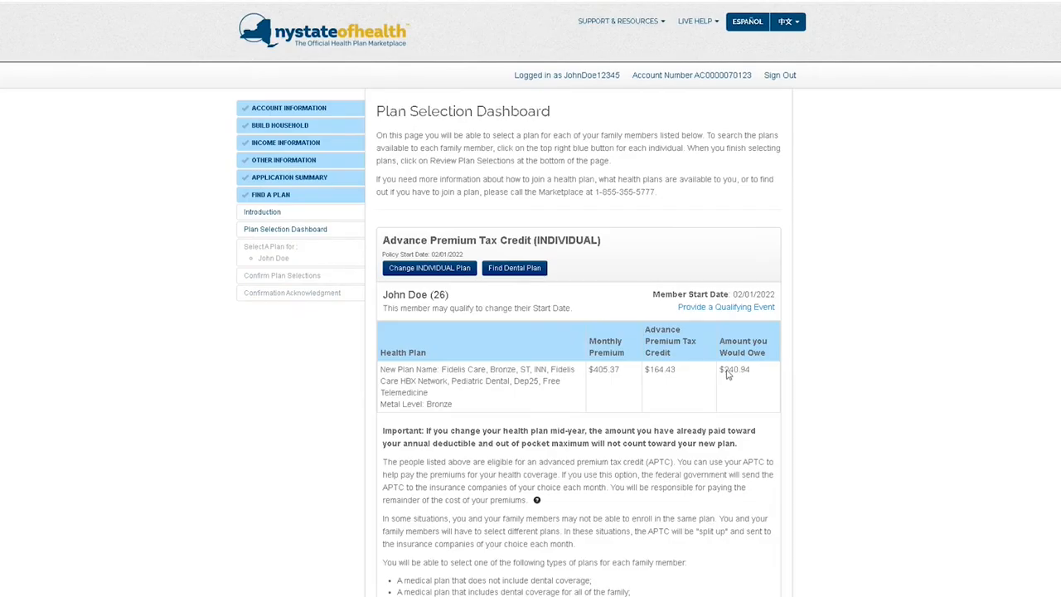
mouse_move(425, 328)
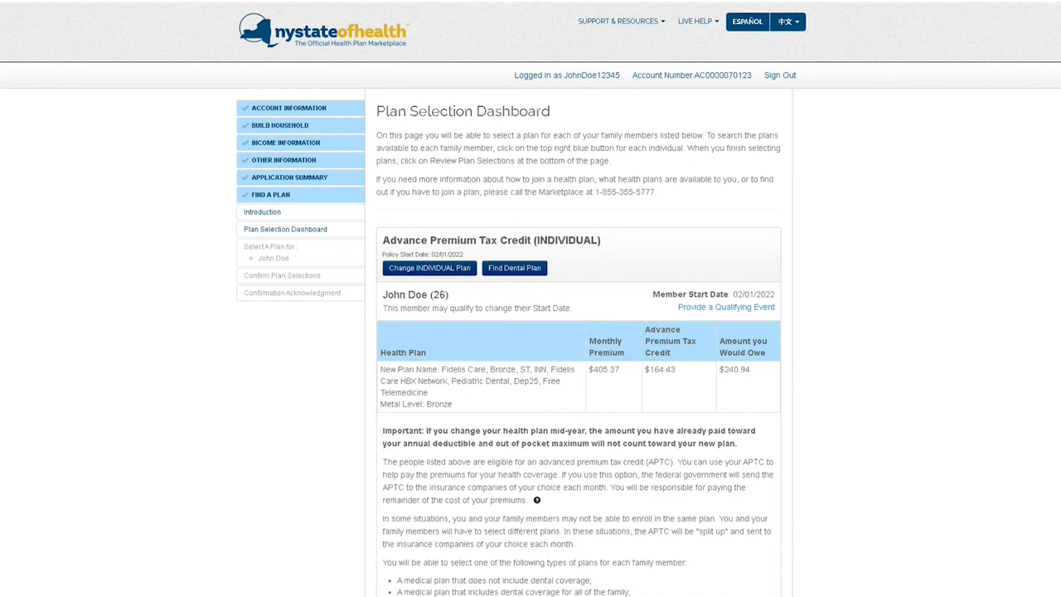
- Scroll the Plan Selection Dashboard showing the selected Fidelis Care Bronze plan at $240.94
scroll(down, 3)
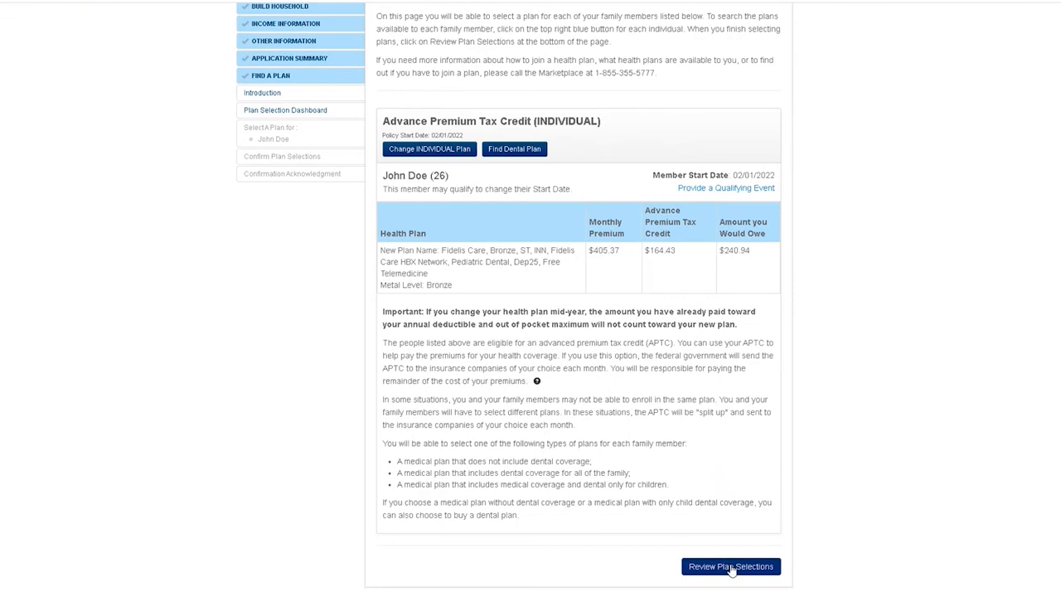
- Review the Fidelis Care Bronze selection, accept the tax credit attestation, and confirm it
click(730, 566)
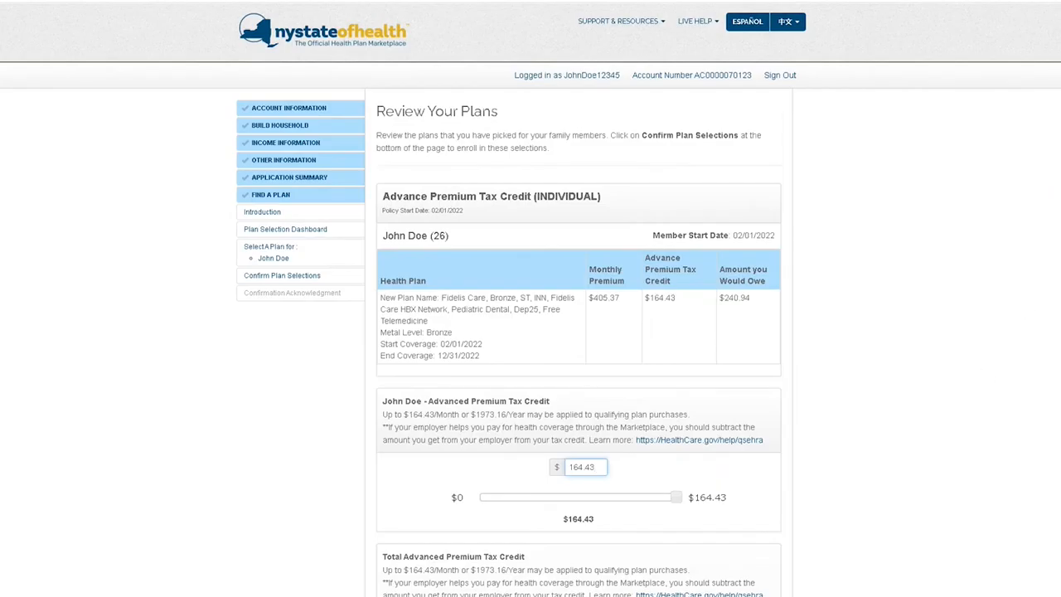
scroll(down, 3)
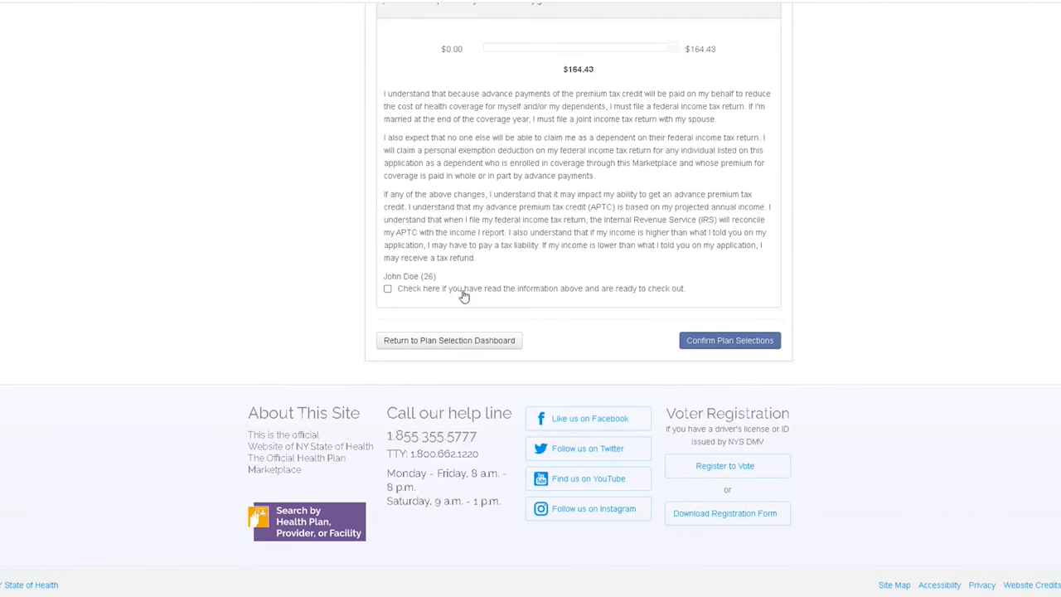
click(388, 289)
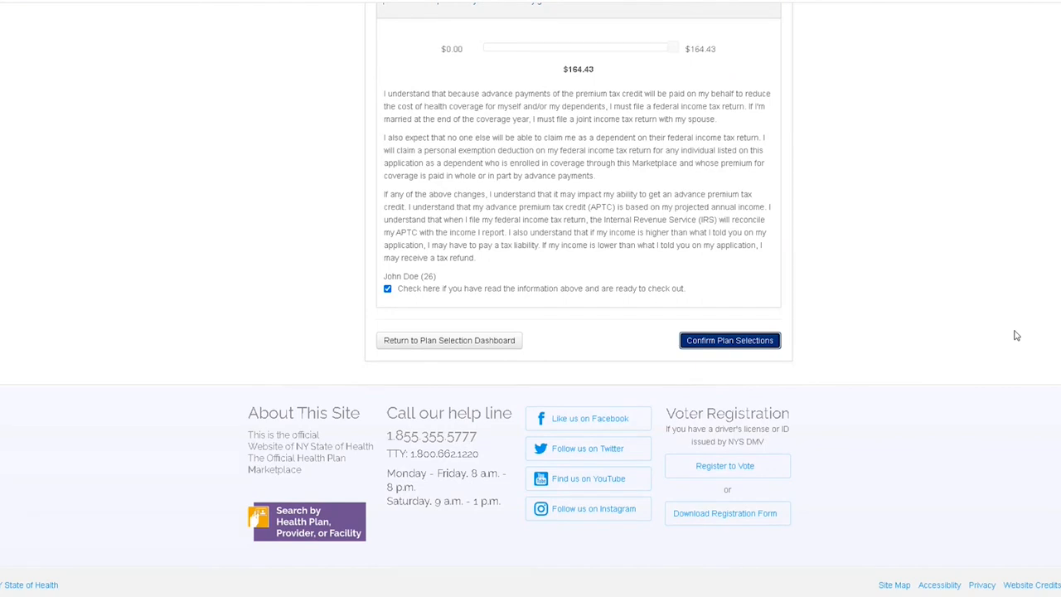
click(729, 340)
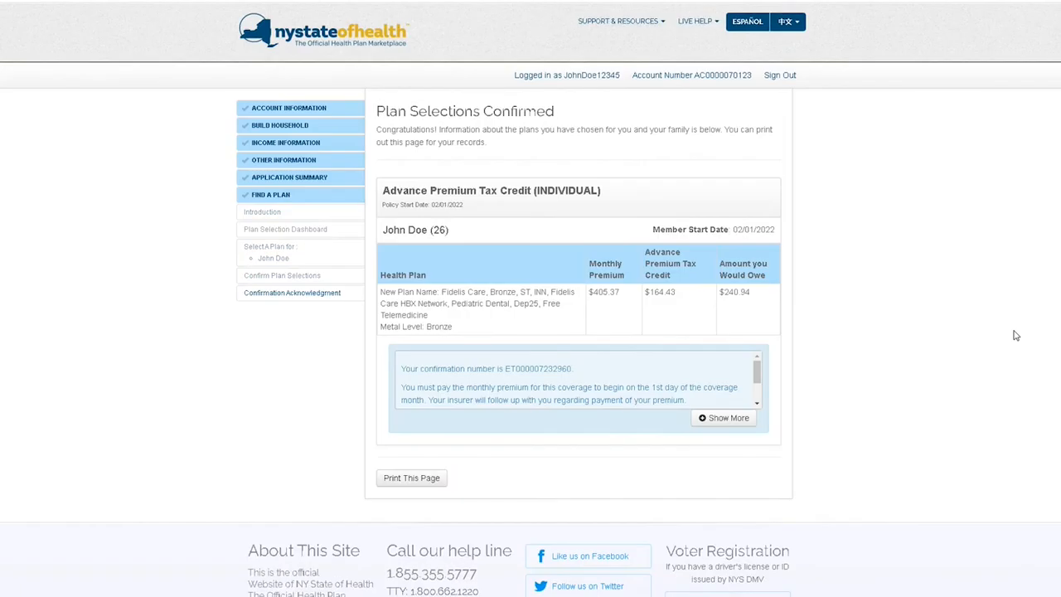
mouse_move(537, 241)
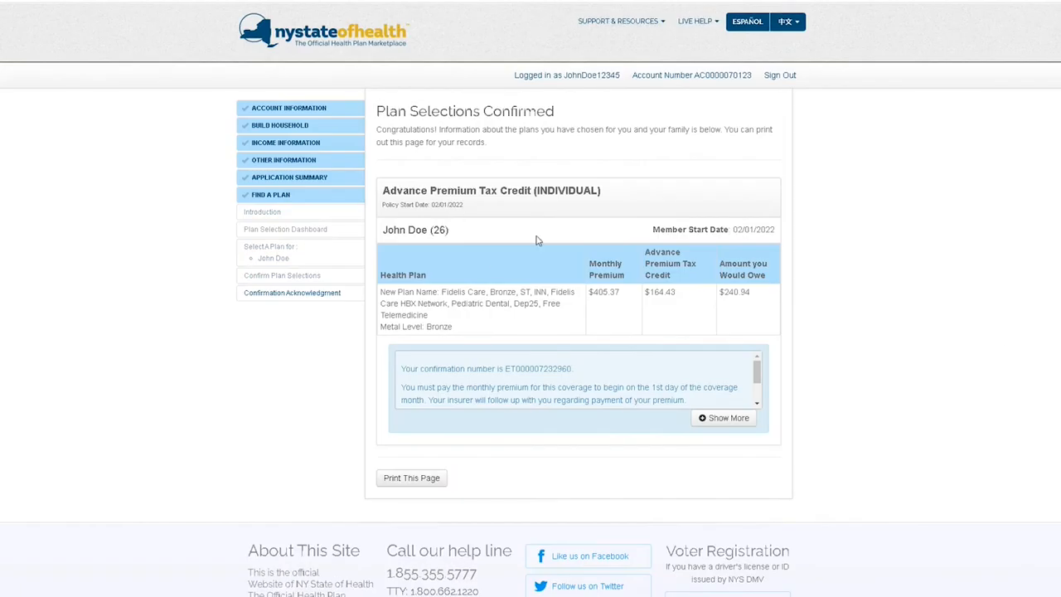
mouse_move(378, 288)
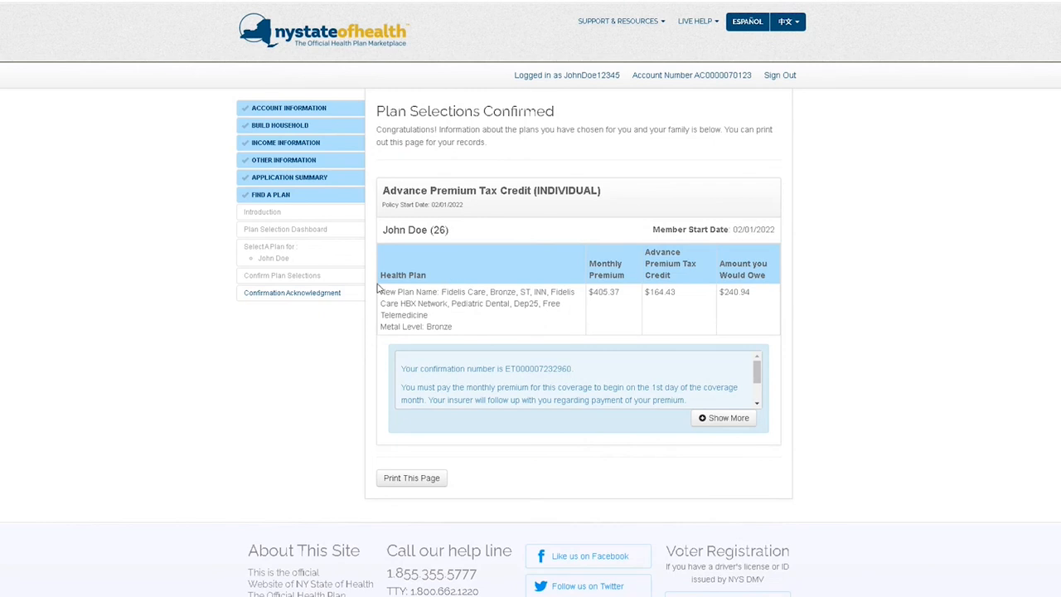